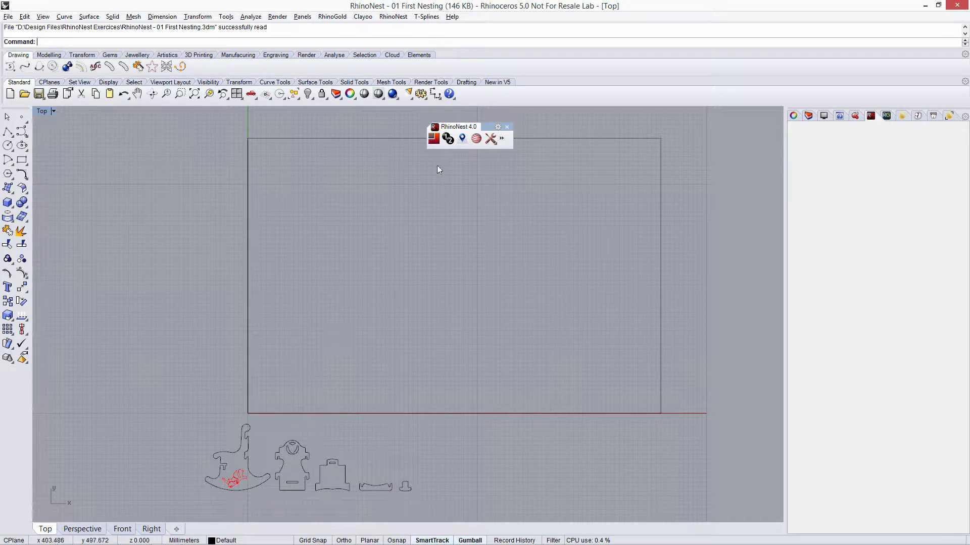
# Launch RhinoNest nesting and pick the five rocking-toy part curves as objects
pyautogui.click(434, 139)
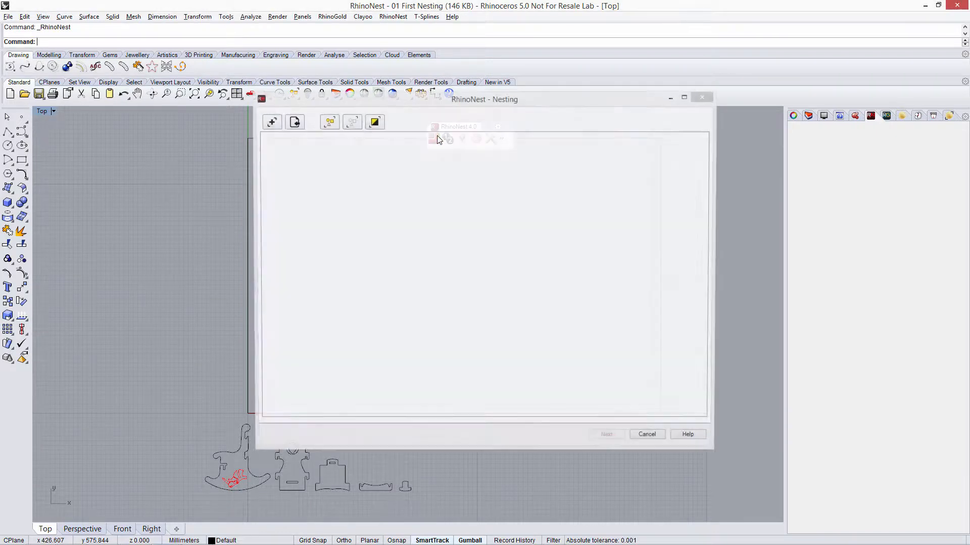
pyautogui.click(277, 128)
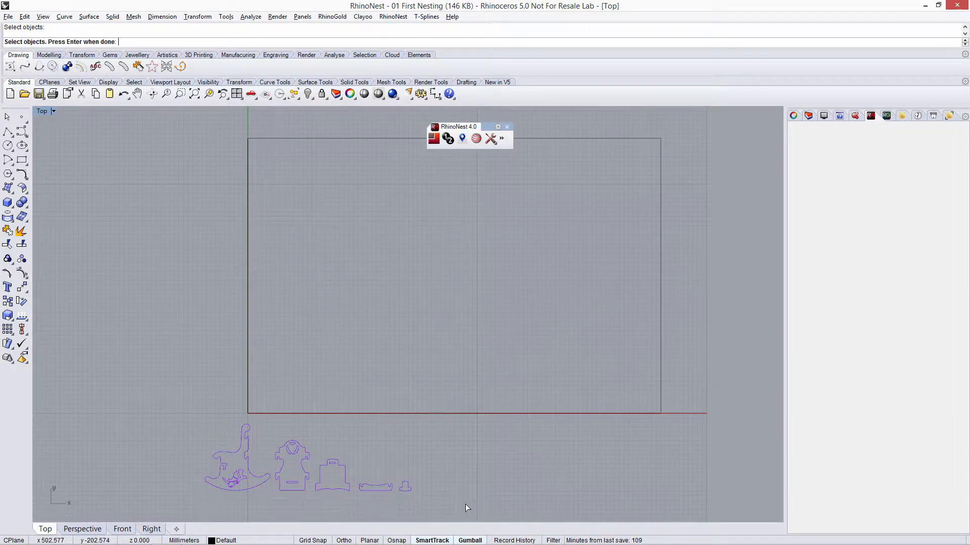
pyautogui.moveTo(442, 352)
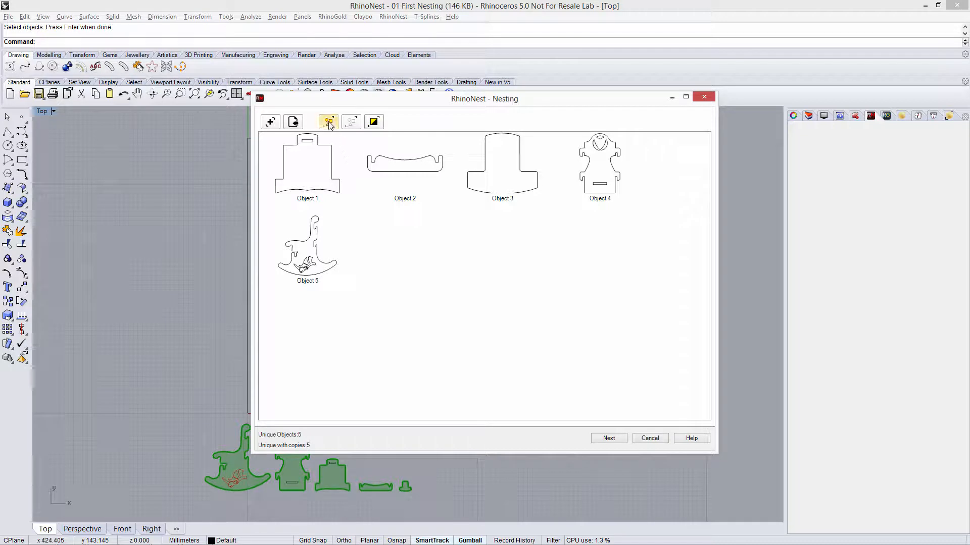
# Give all five parts 50 copies, fixed rotation and perimeter-minimizing orientation (250 pieces)
pyautogui.click(327, 121)
pyautogui.write('50')
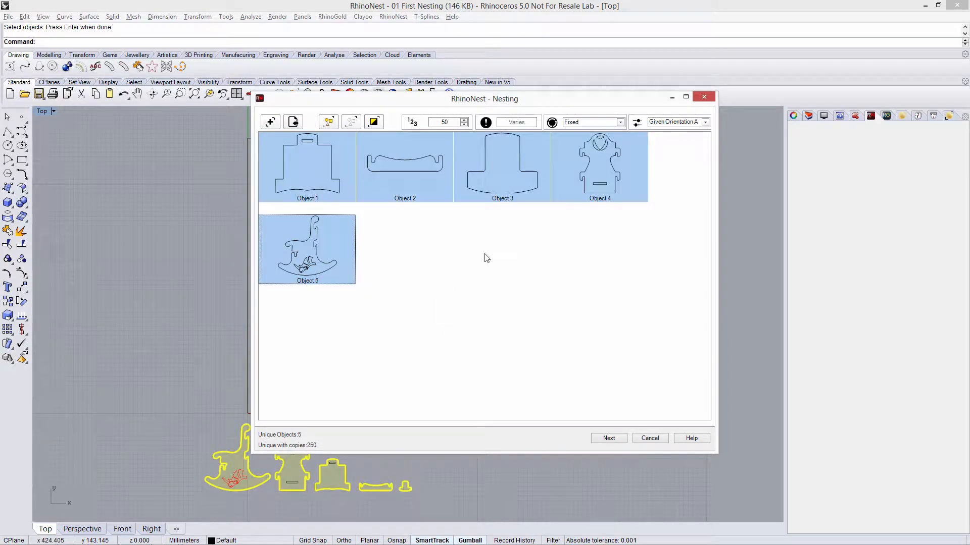
pyautogui.click(620, 122)
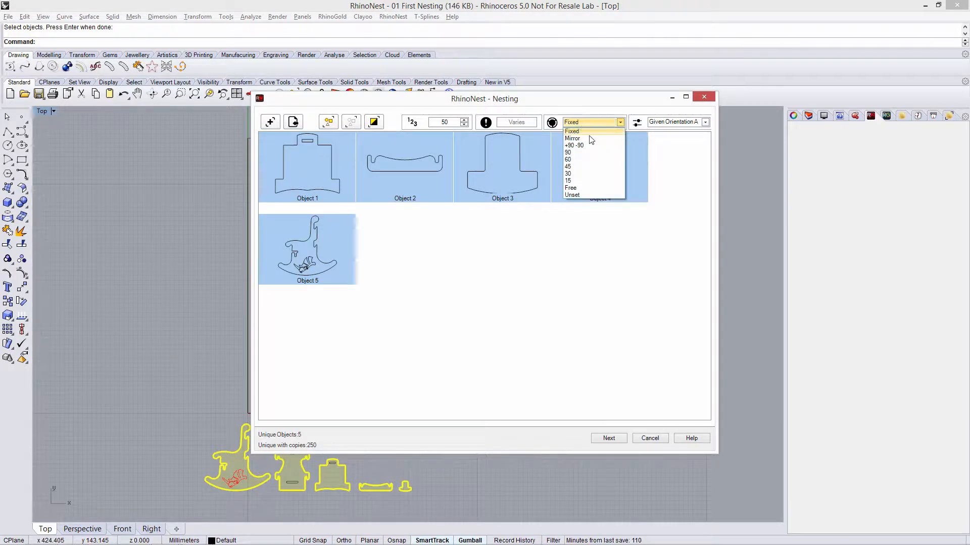
pyautogui.moveTo(585, 151)
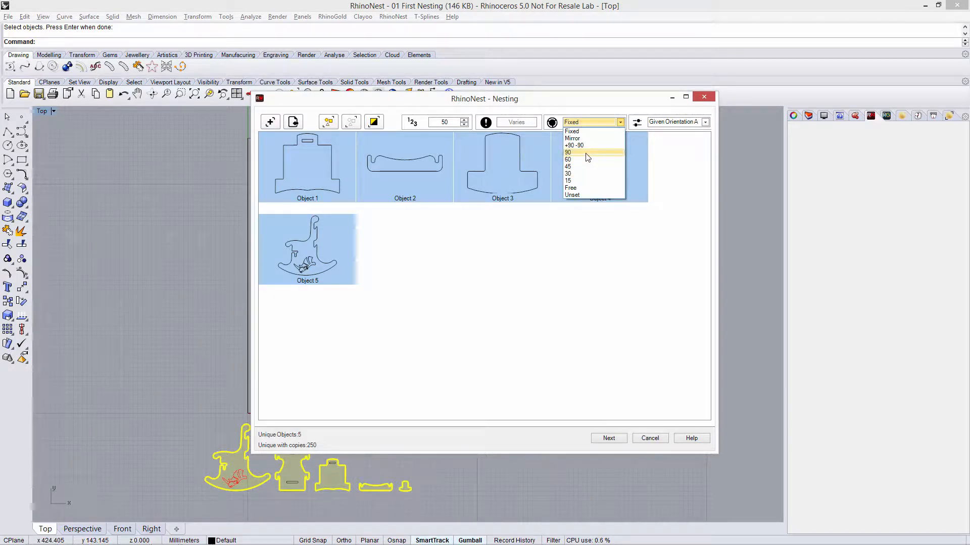
pyautogui.moveTo(579, 181)
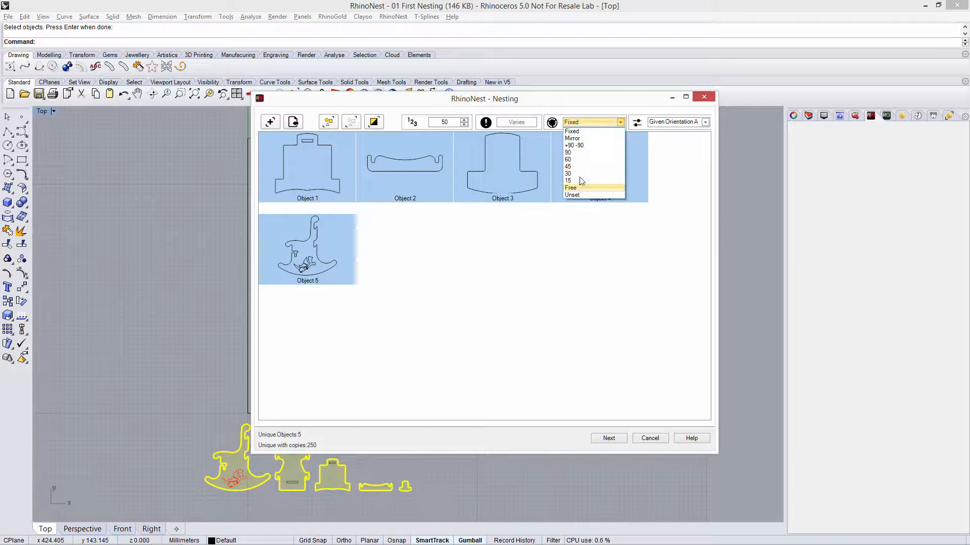
pyautogui.moveTo(579, 131)
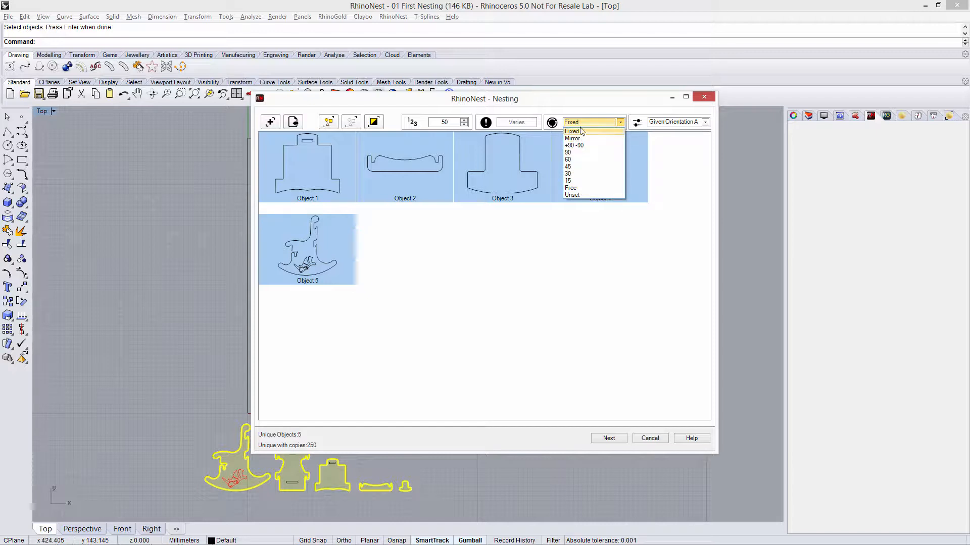
pyautogui.click(571, 132)
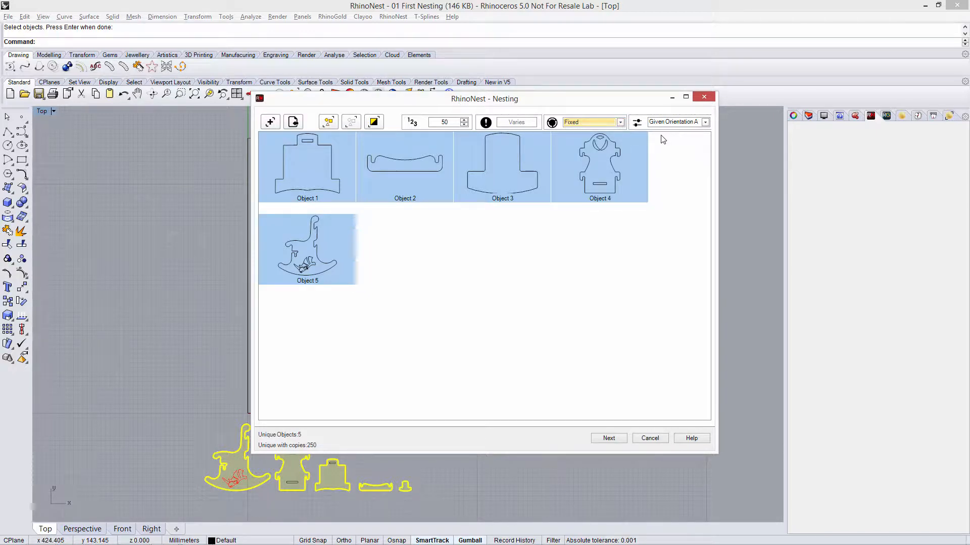
pyautogui.click(703, 121)
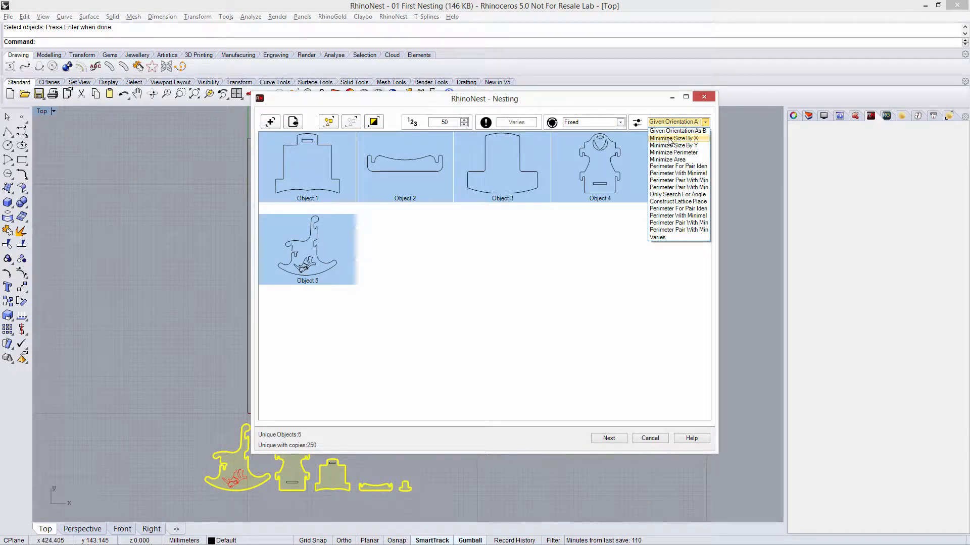
pyautogui.moveTo(675, 152)
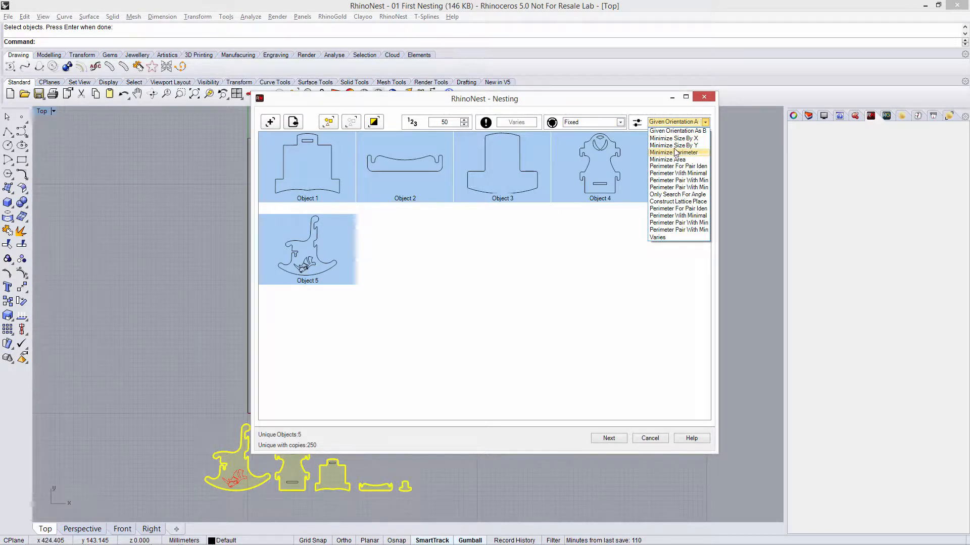
pyautogui.click(674, 137)
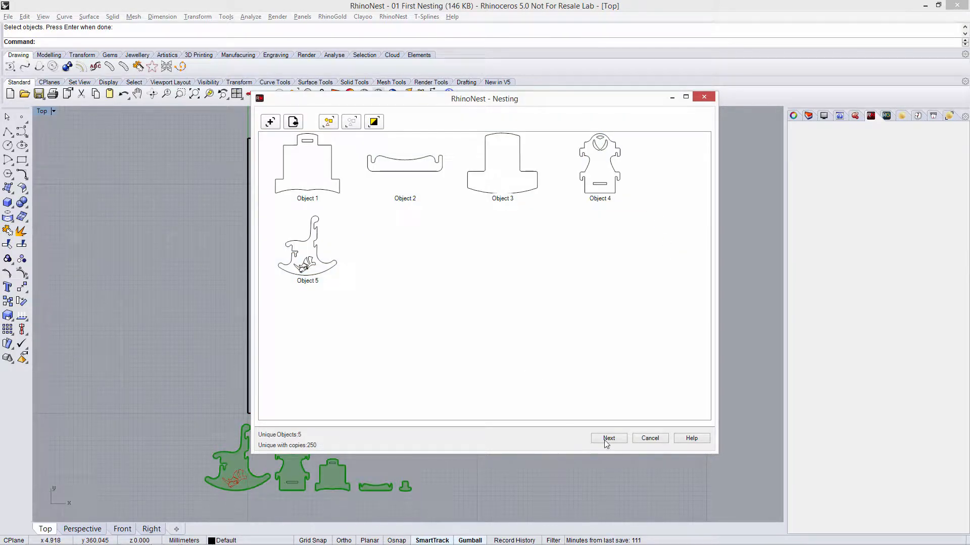
# Add a 900 × 600 panel created from the rectangular curve in the drawing
pyautogui.click(608, 438)
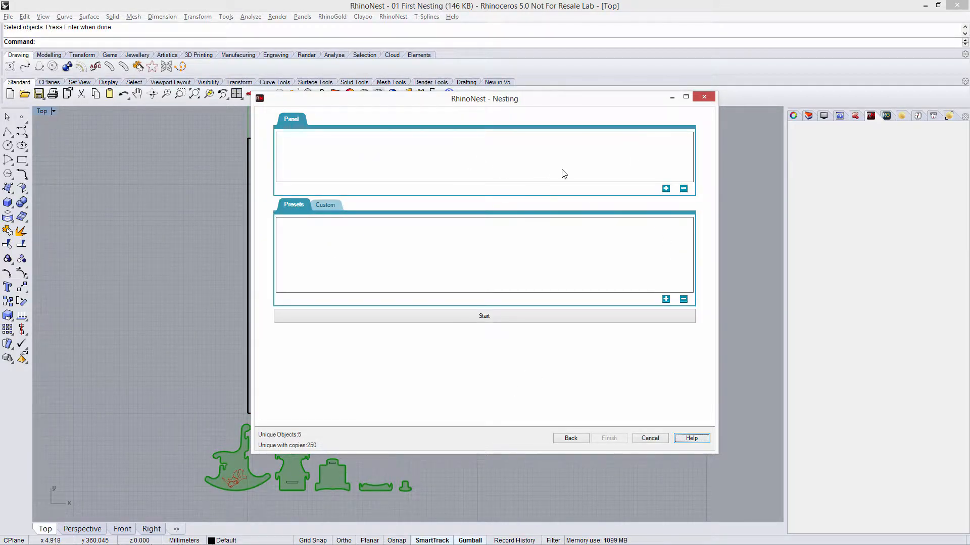
pyautogui.click(664, 188)
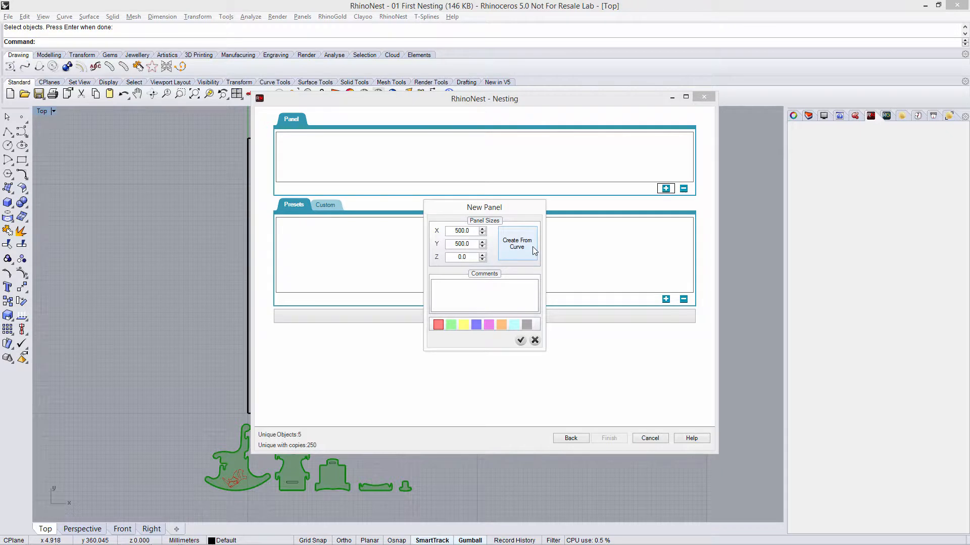
pyautogui.click(516, 243)
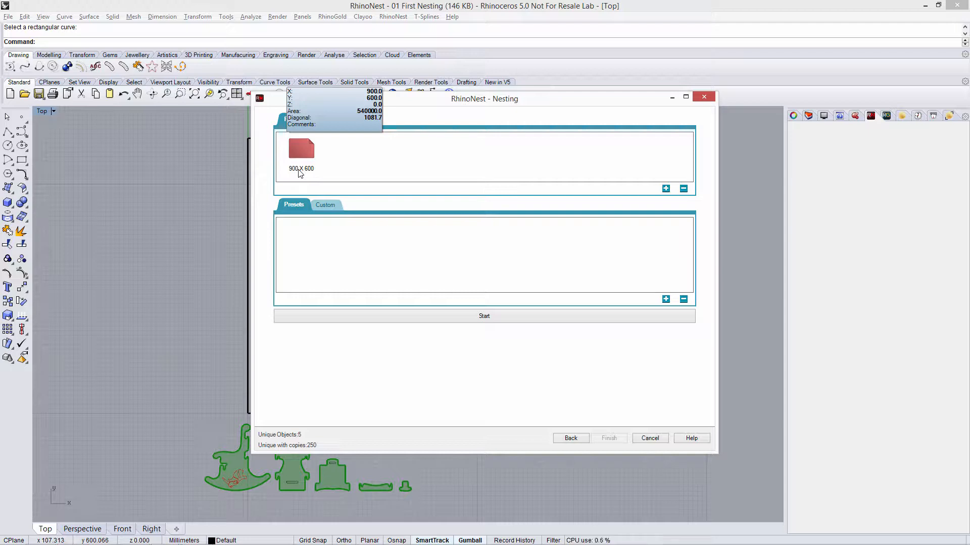
pyautogui.moveTo(309, 174)
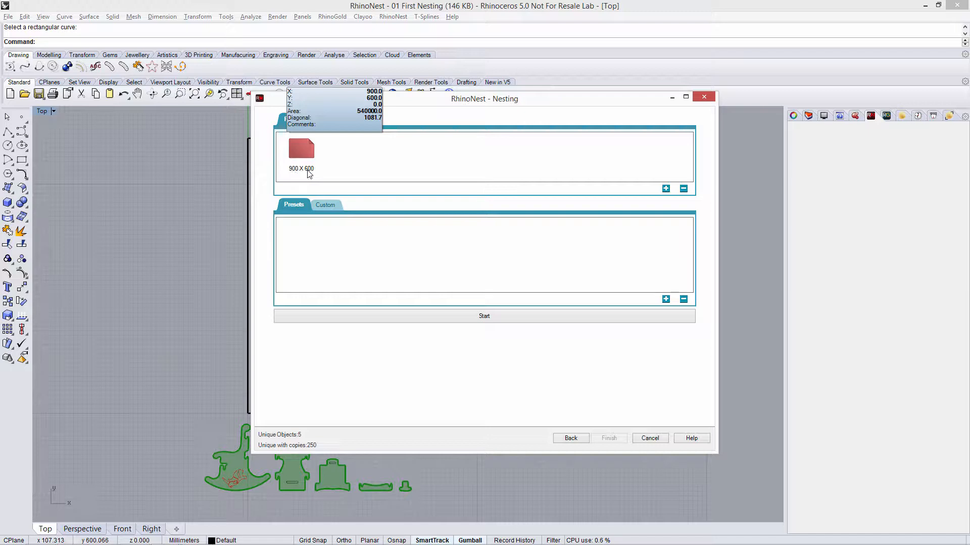
pyautogui.moveTo(361, 260)
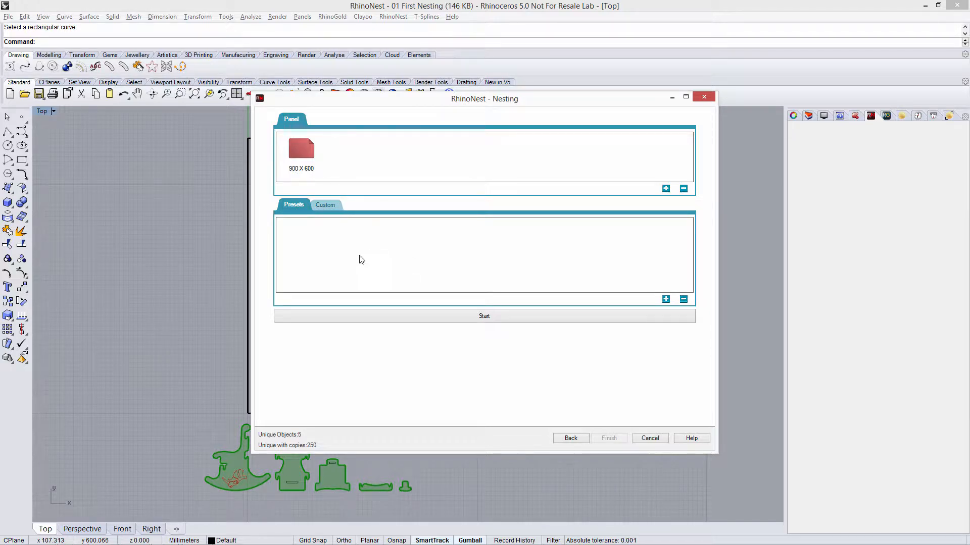
# Set custom nesting parameters with a 5 item gap and 2 sheet gap
pyautogui.click(325, 205)
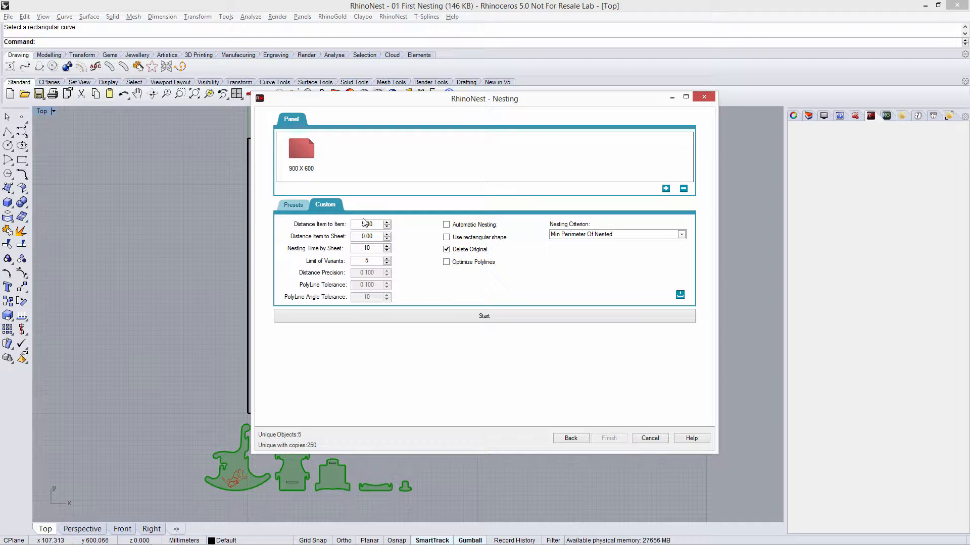
pyautogui.click(367, 237)
pyautogui.write('2')
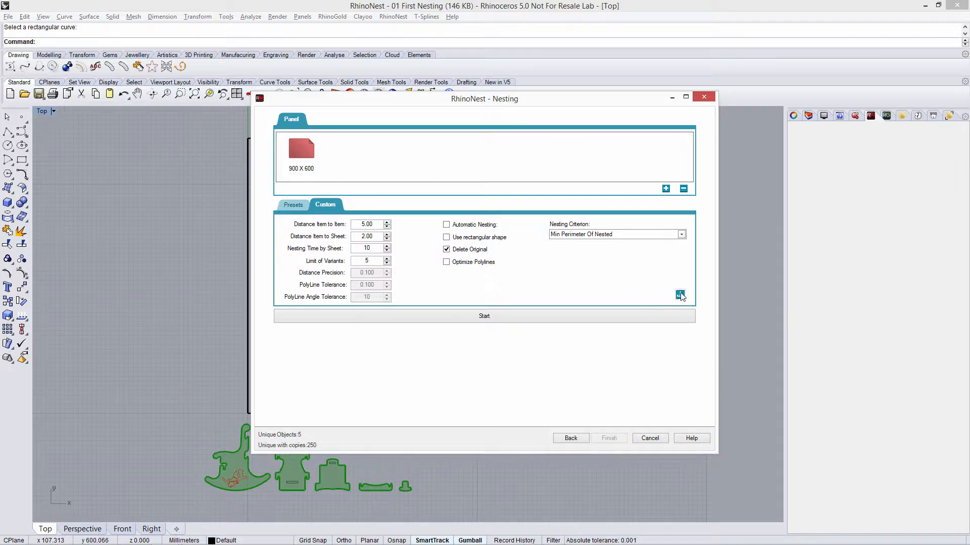
pyautogui.click(680, 295)
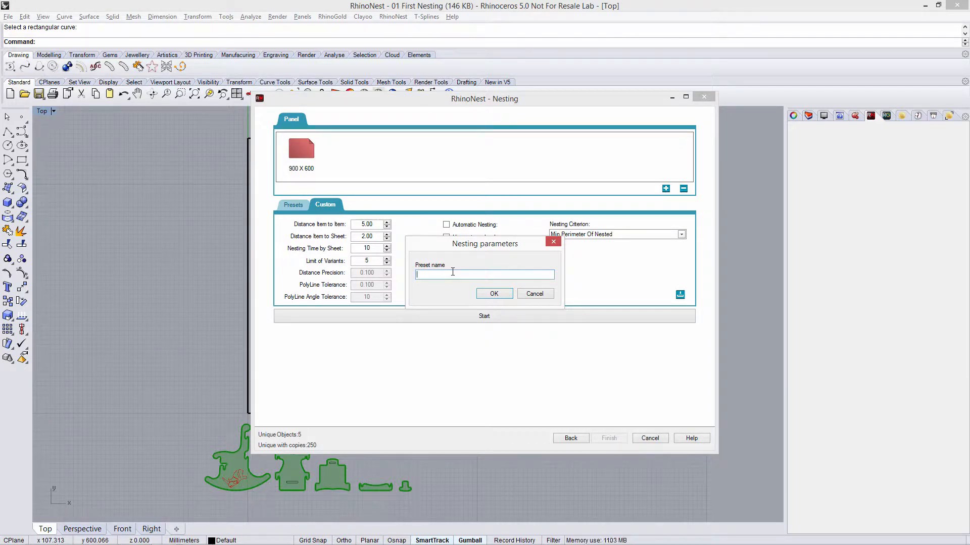
# Save the custom nesting parameters as a preset named Preset1
pyautogui.write('Preset')
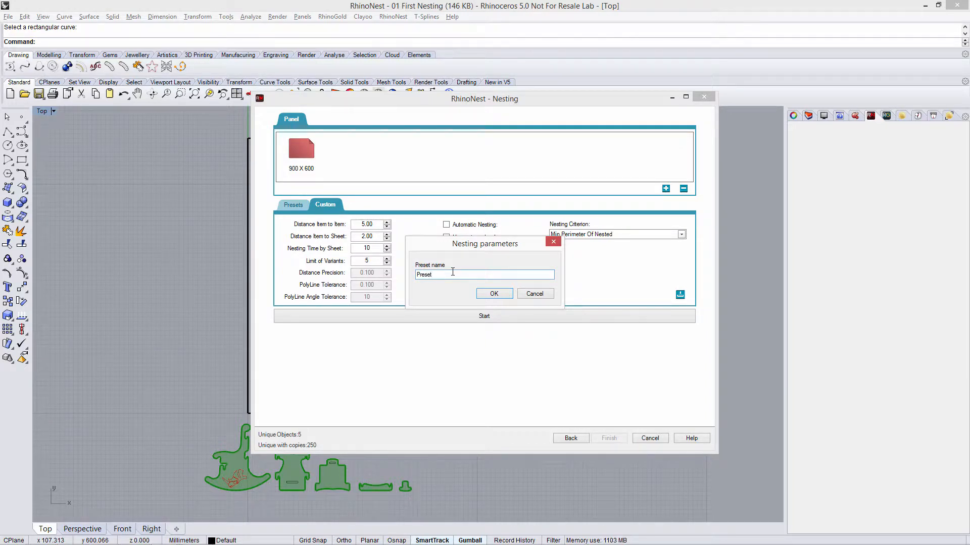
pyautogui.click(494, 294)
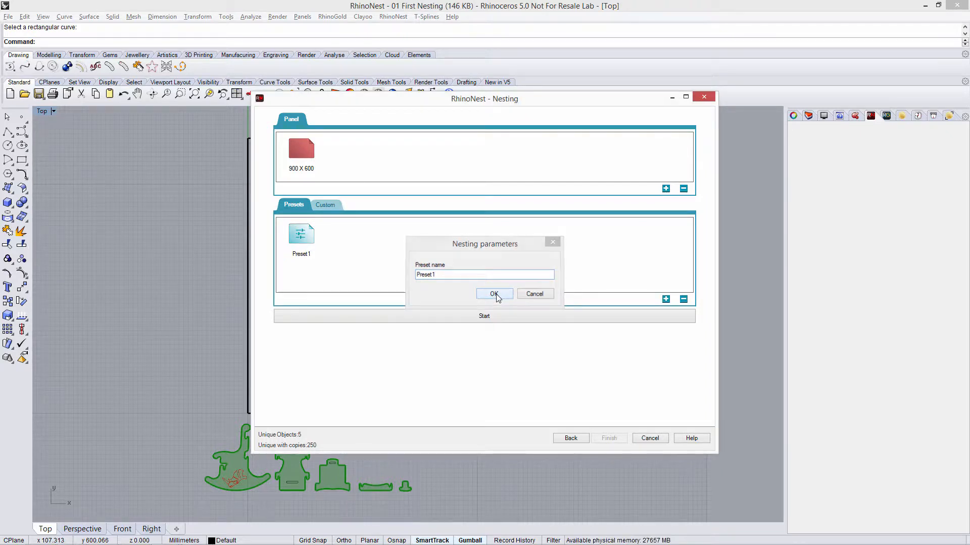
pyautogui.click(495, 294)
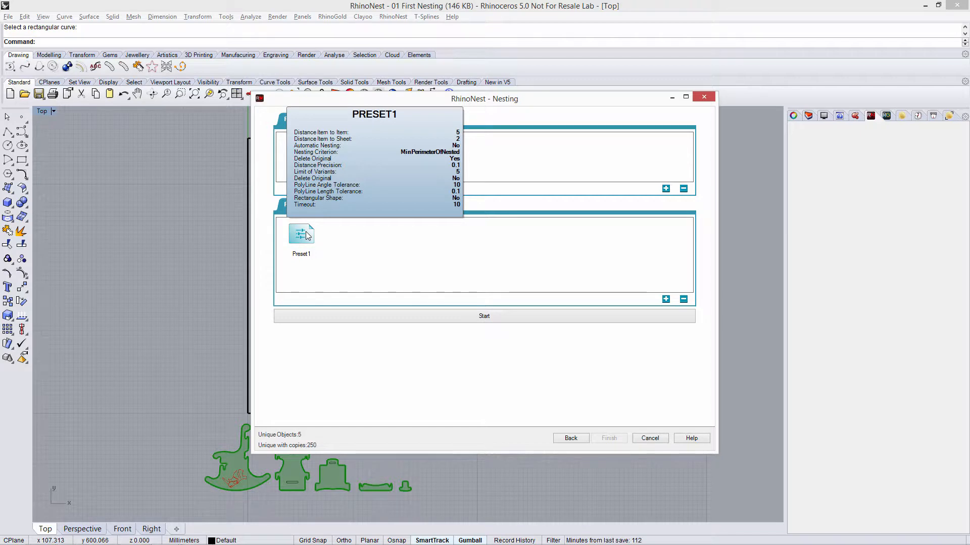
pyautogui.moveTo(373, 279)
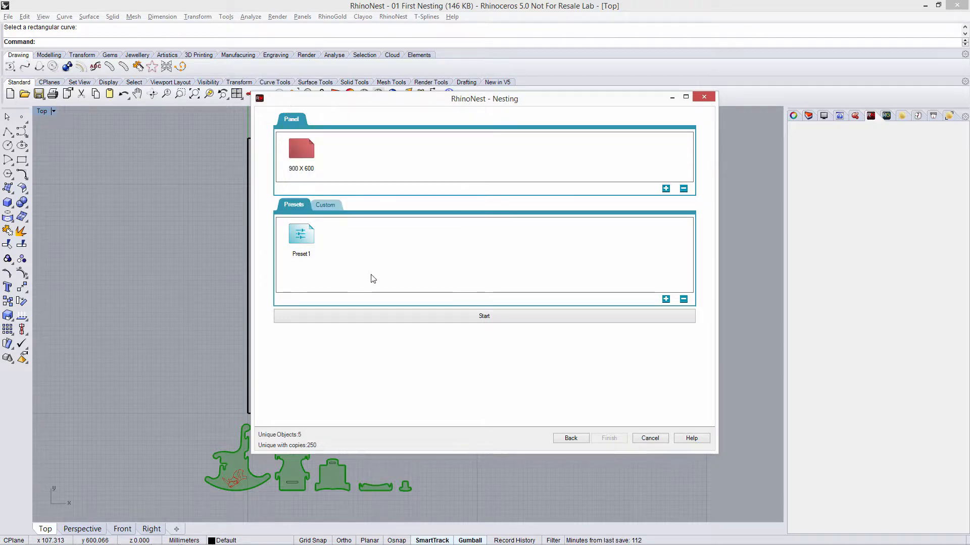
pyautogui.moveTo(378, 281)
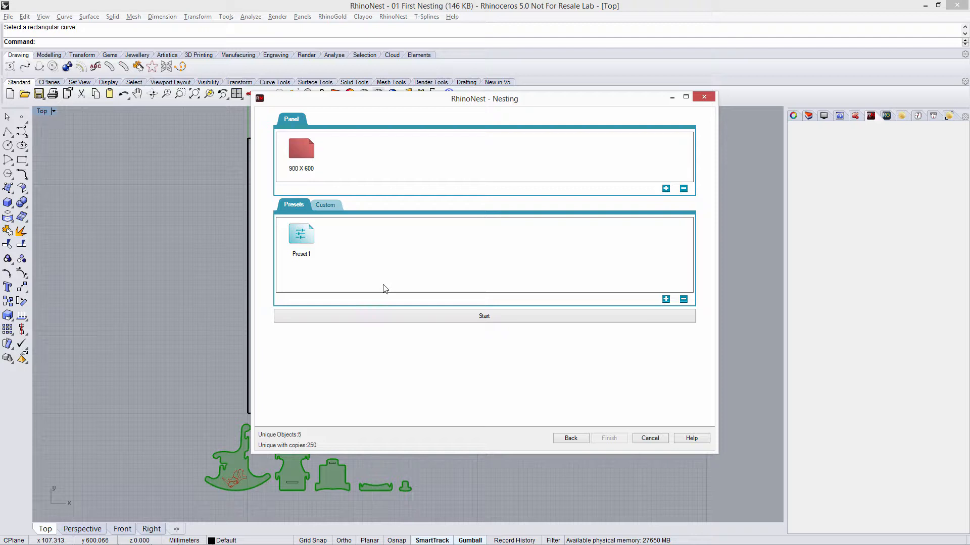
pyautogui.moveTo(396, 321)
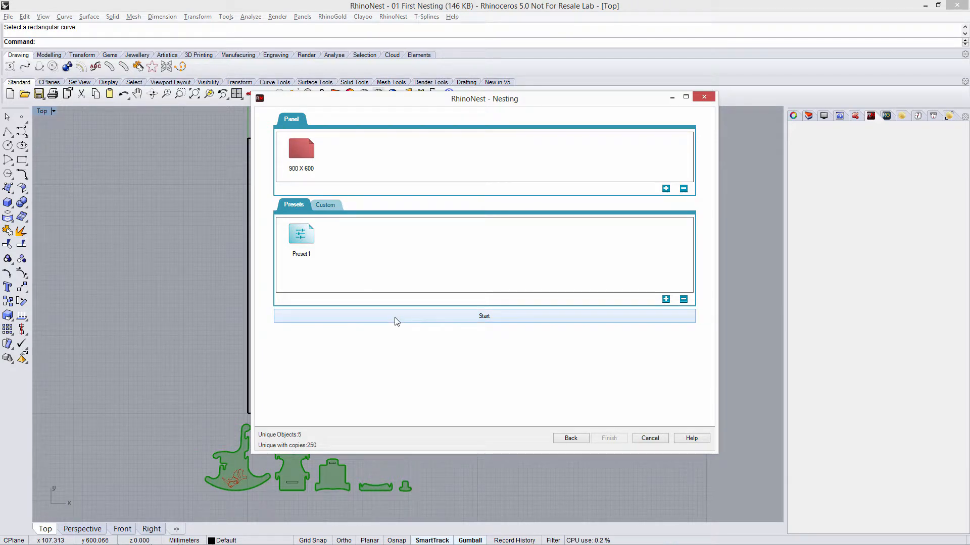
# Run the nesting, placing all 250 parts across four 900 × 600 panels
pyautogui.click(484, 315)
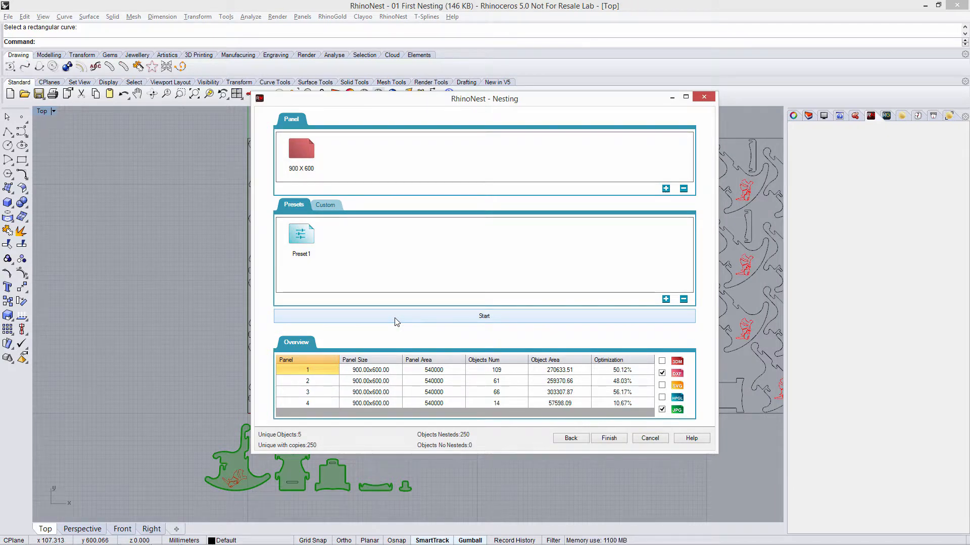
pyautogui.moveTo(313, 354)
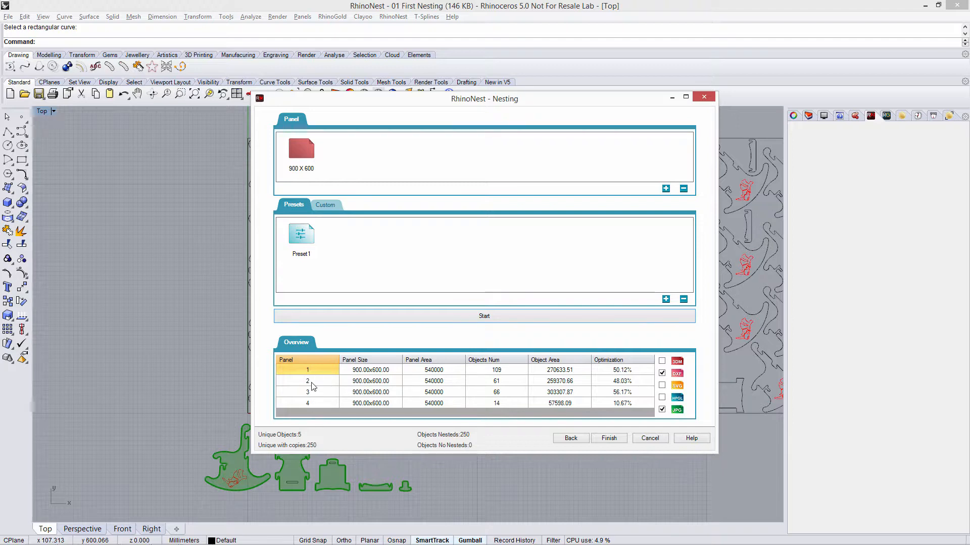
pyautogui.moveTo(245, 386)
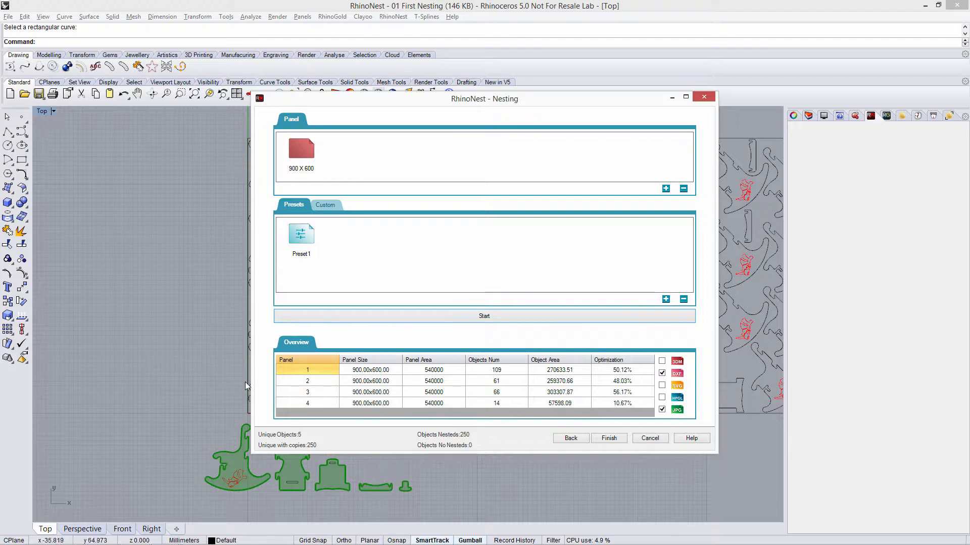
pyautogui.moveTo(621, 382)
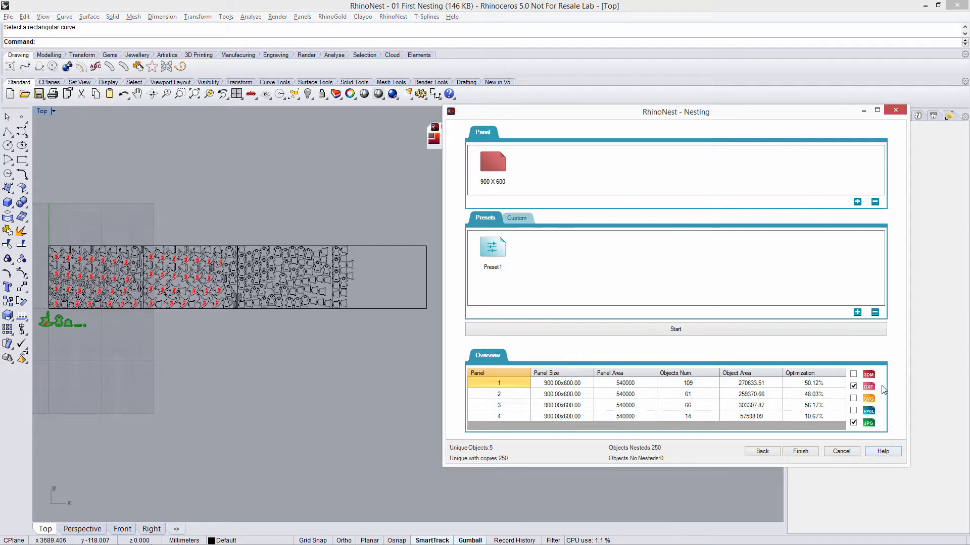
pyautogui.moveTo(882, 390)
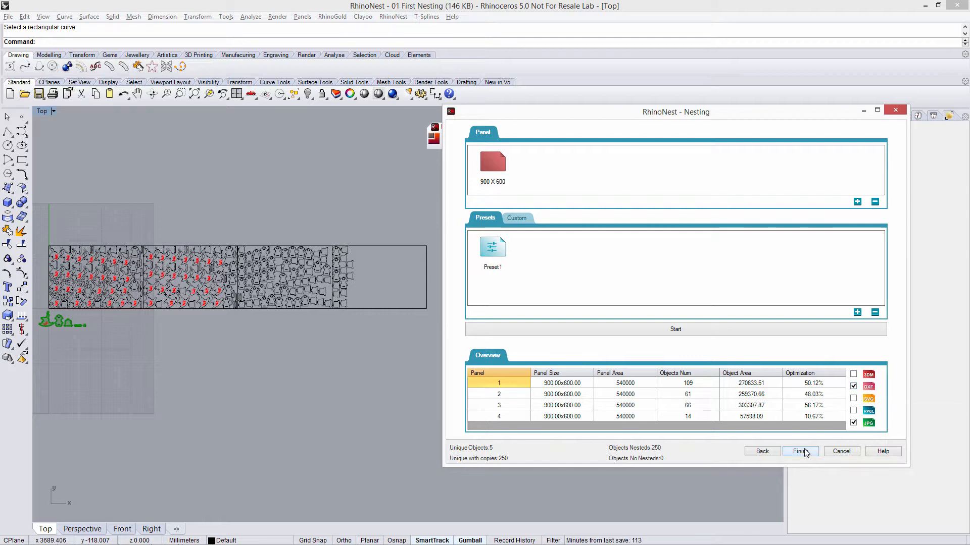
# Finish nesting and export the DXF and JPEG reports into the Report folder
pyautogui.click(800, 450)
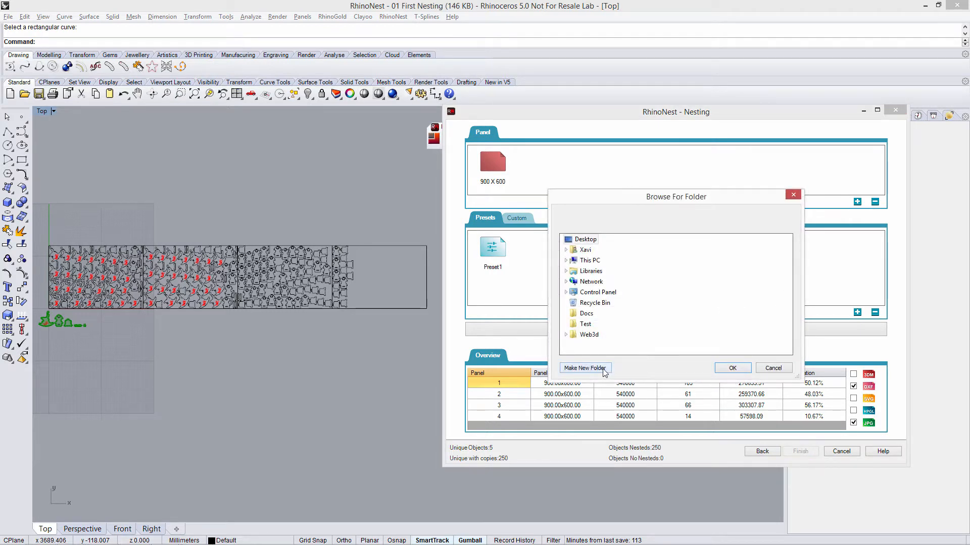
pyautogui.click(584, 367)
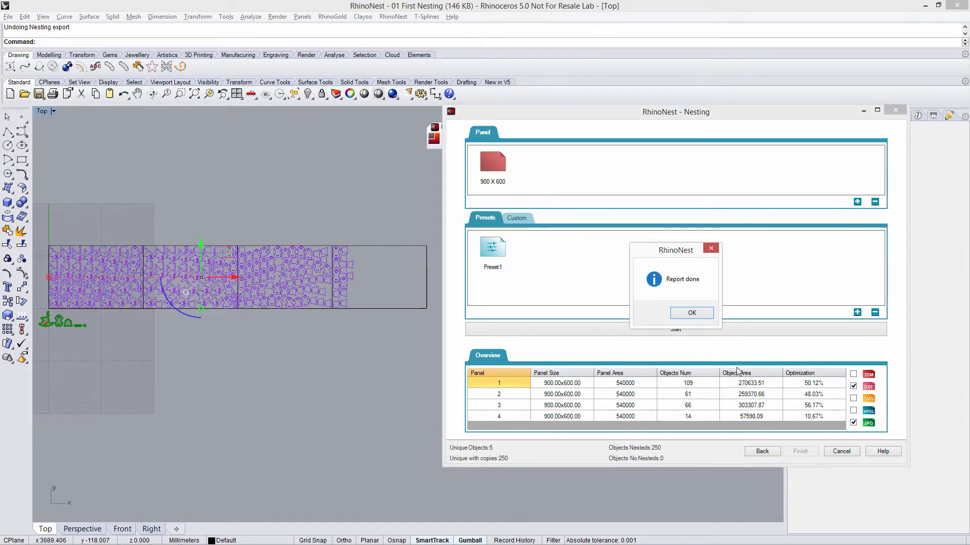
pyautogui.click(690, 313)
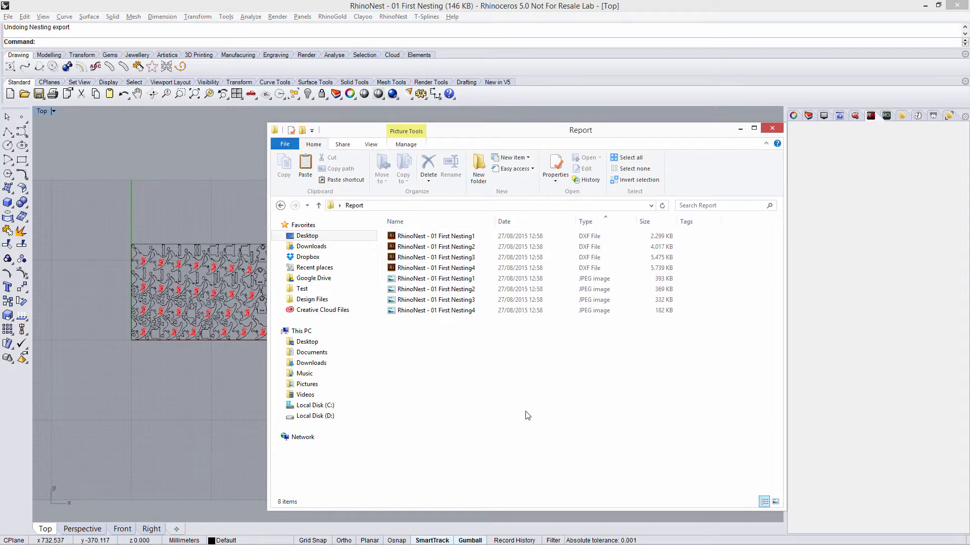
# Locate the panel 1 JPEG report among the exported files in Explorer
pyautogui.click(436, 258)
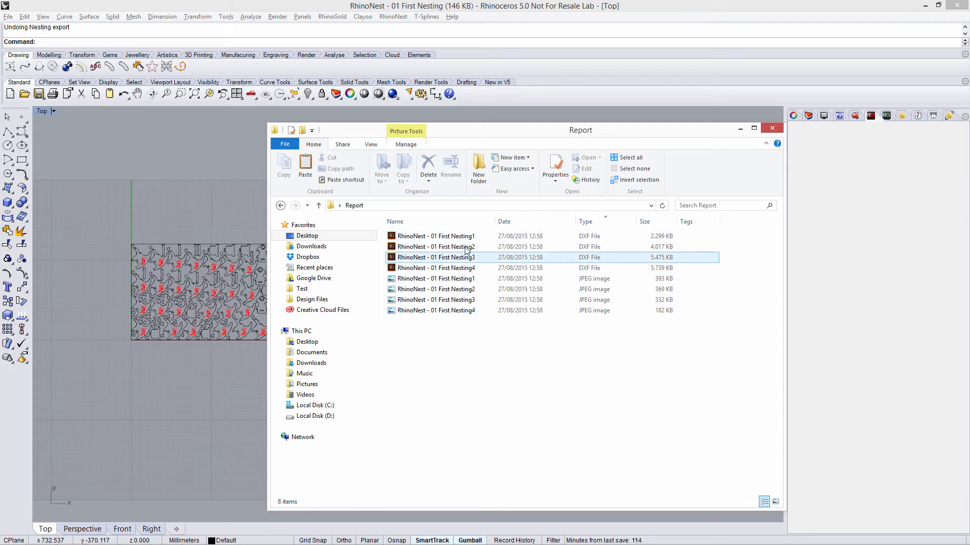
pyautogui.click(435, 279)
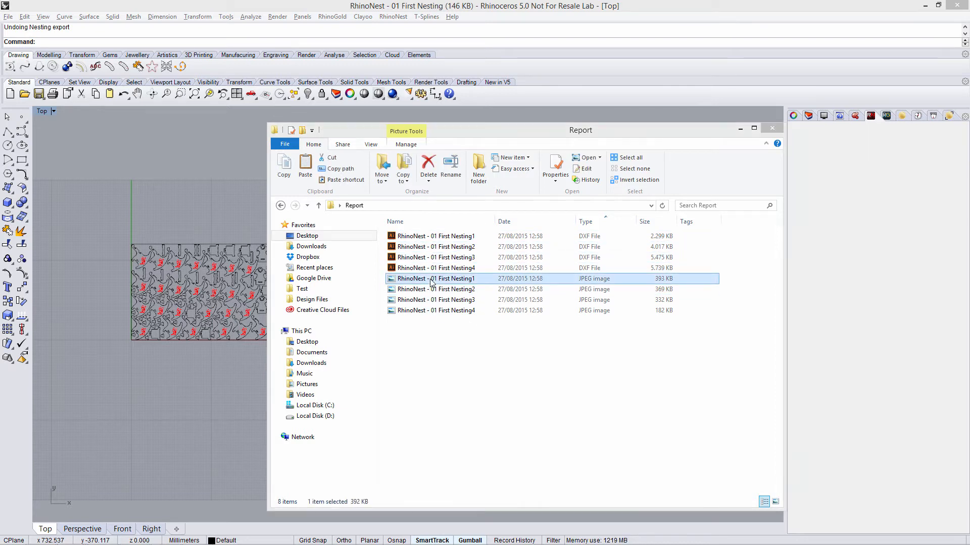
# View the panel 1 report image in Windows Photo Viewer, then the panel 4 image
pyautogui.doubleClick(436, 279)
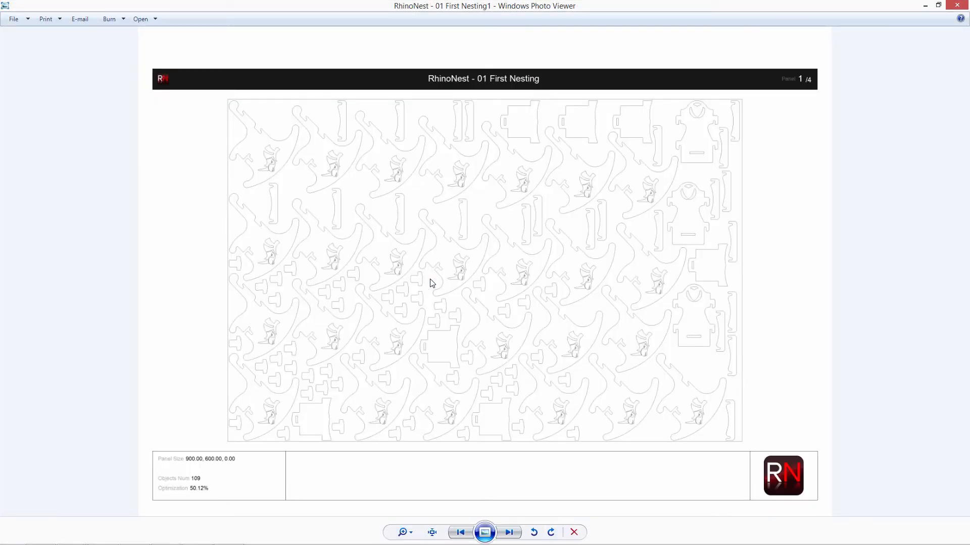
pyautogui.click(509, 532)
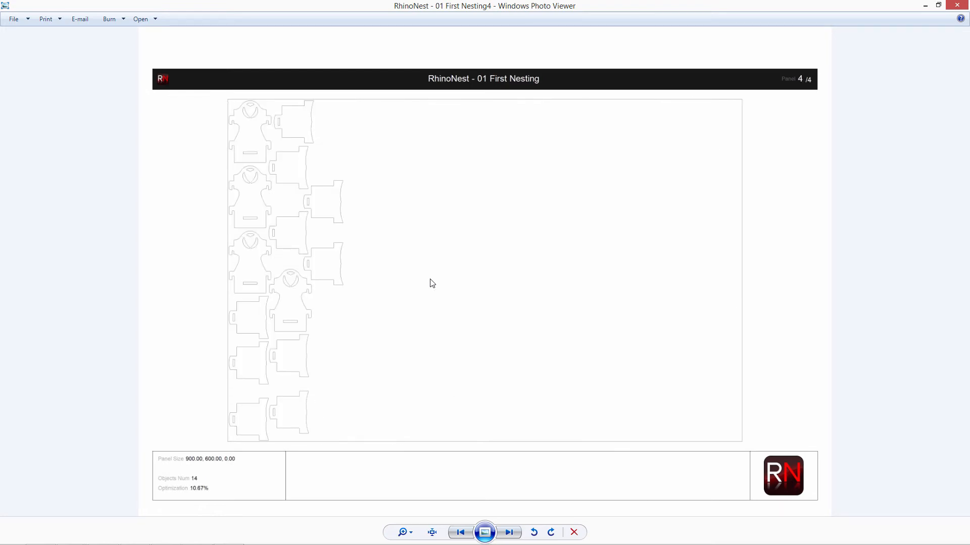
pyautogui.moveTo(957, 5)
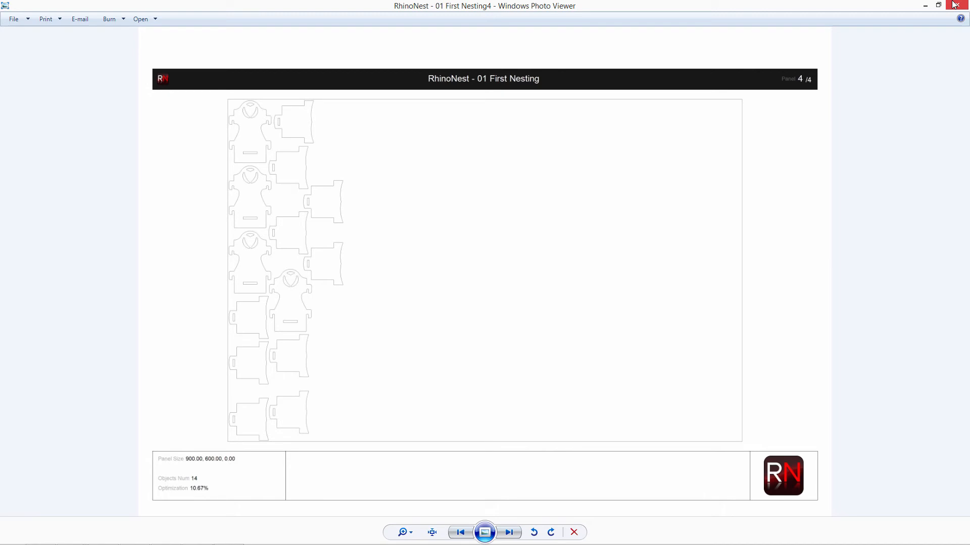